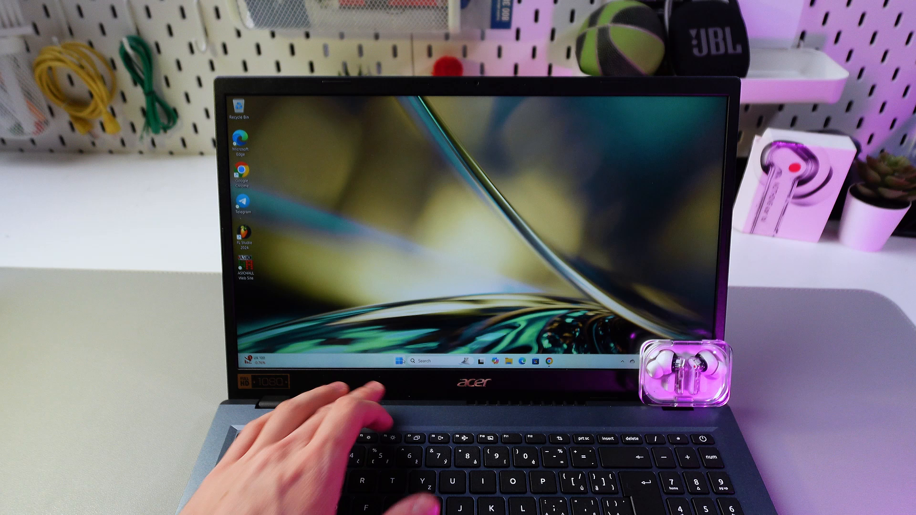
Open the Windows Start menu from the taskbar
left_click(396, 361)
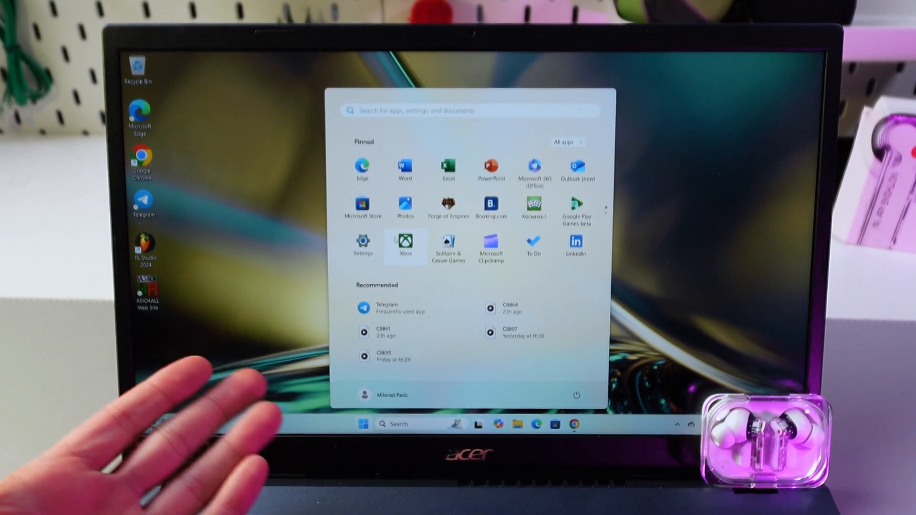
Launch Settings and go to the Bluetooth & devices page
left_click(363, 242)
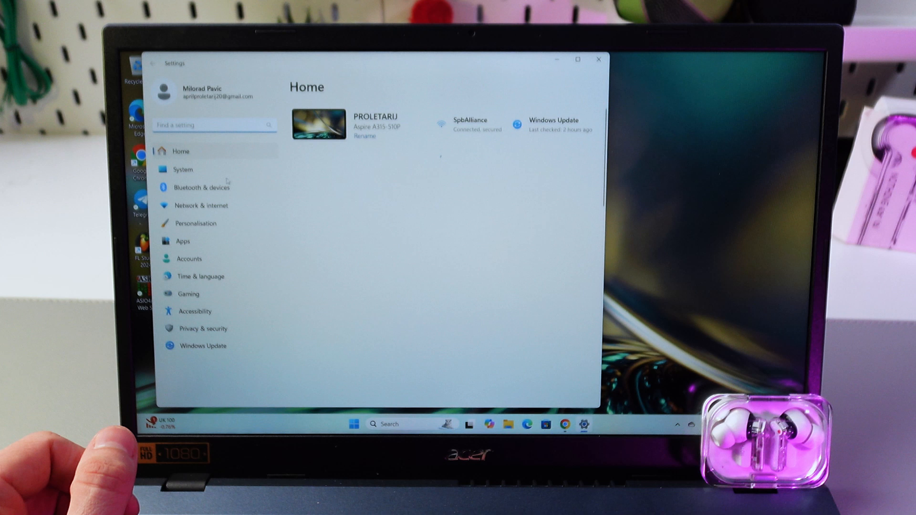
left_click(201, 187)
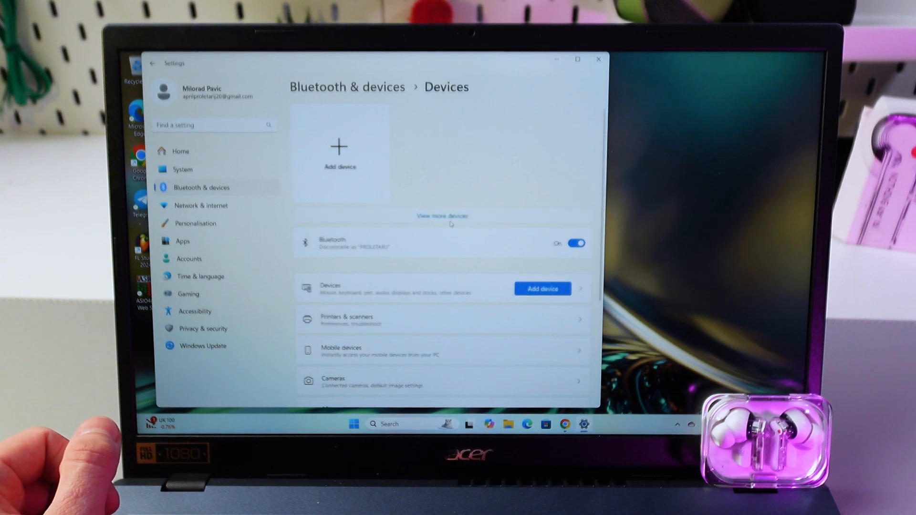
Scroll the Devices page while Windows detects the earbuds as a new Bluetooth headset
scroll("down", 3)
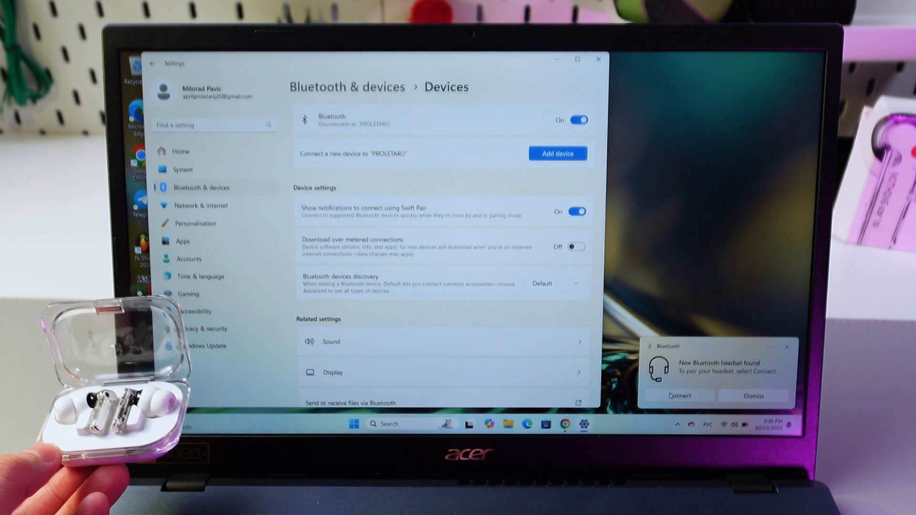
Connect the detected Nothing earbuds headset, then switch Bluetooth off
left_click(753, 395)
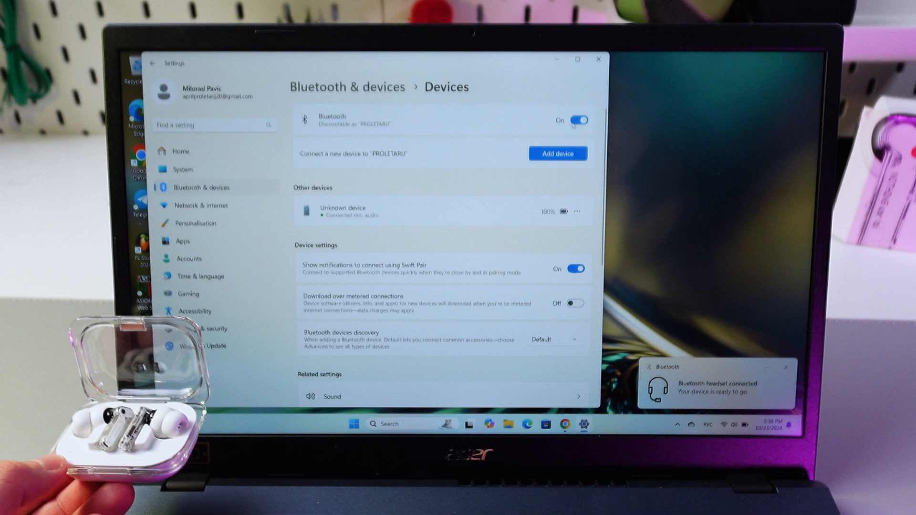
left_click(578, 120)
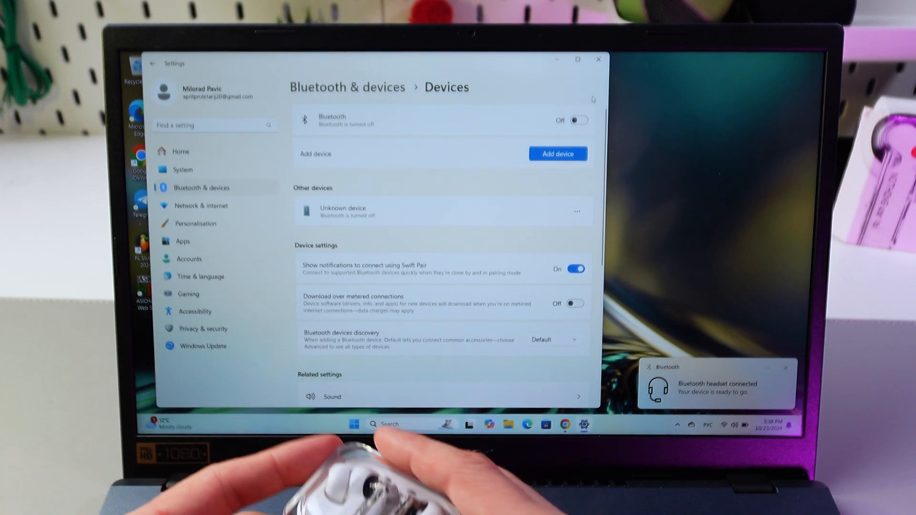